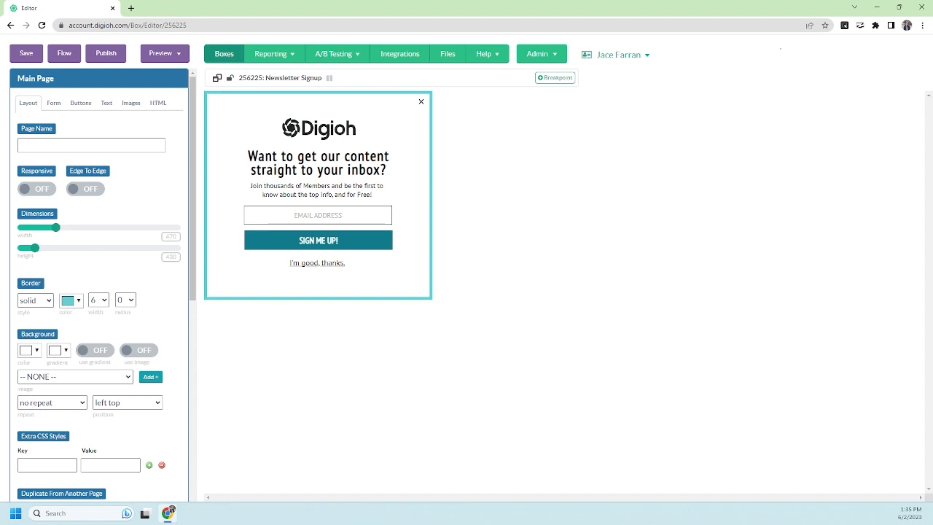
mouse_move(143, 283)
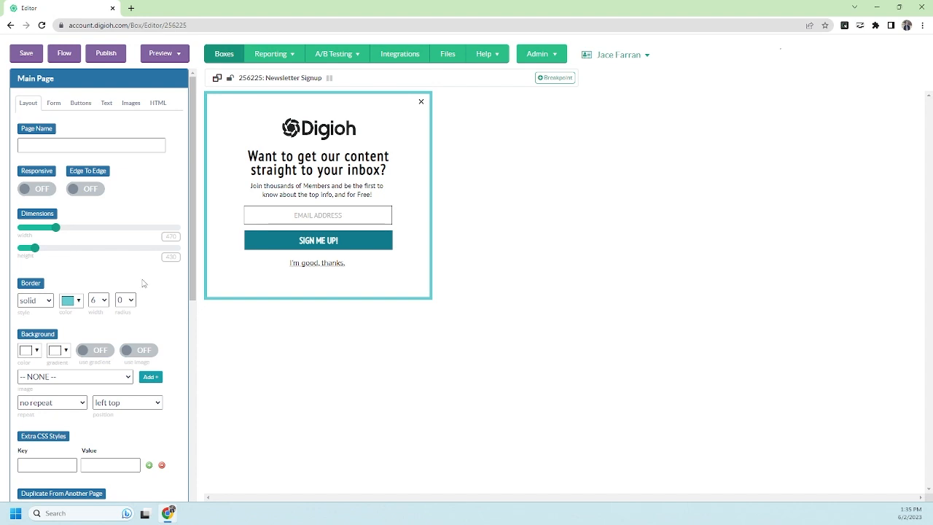
Select the lightbox headline to show its Text settings
click(317, 162)
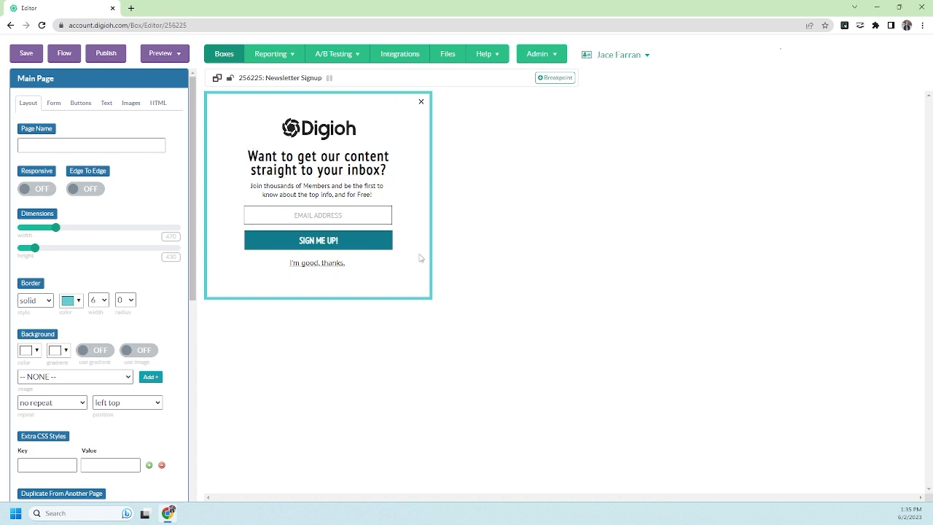
click(318, 161)
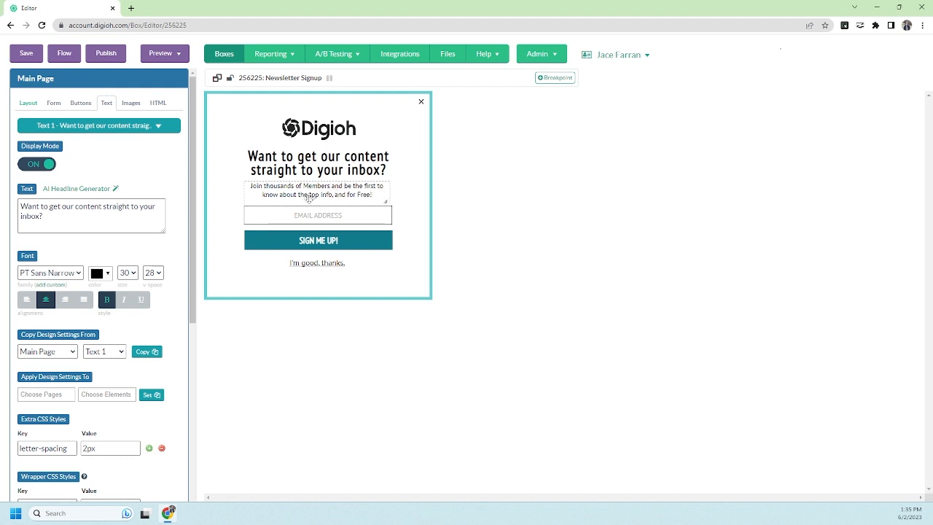
click(318, 162)
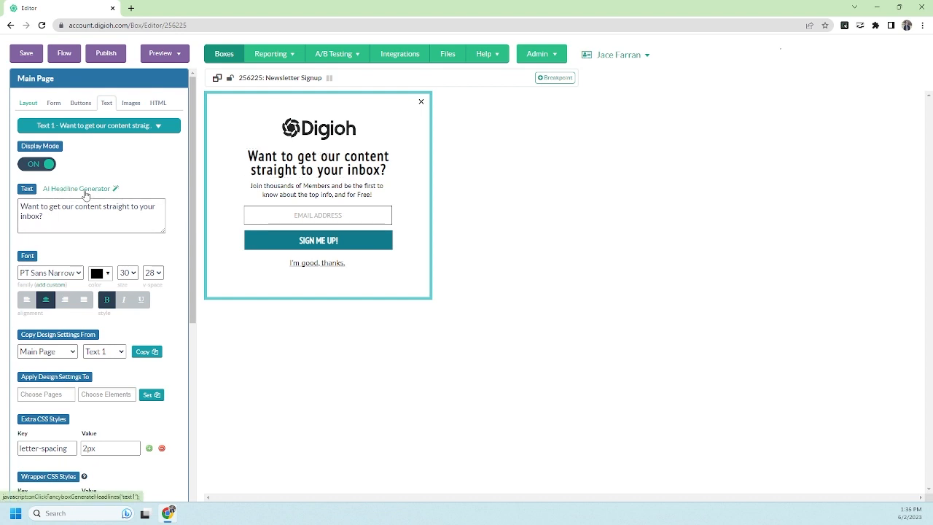
In the AI Headline Generator, describe a newsletter signup lightbox enticing readers toward marketing and ecommerce content
click(78, 188)
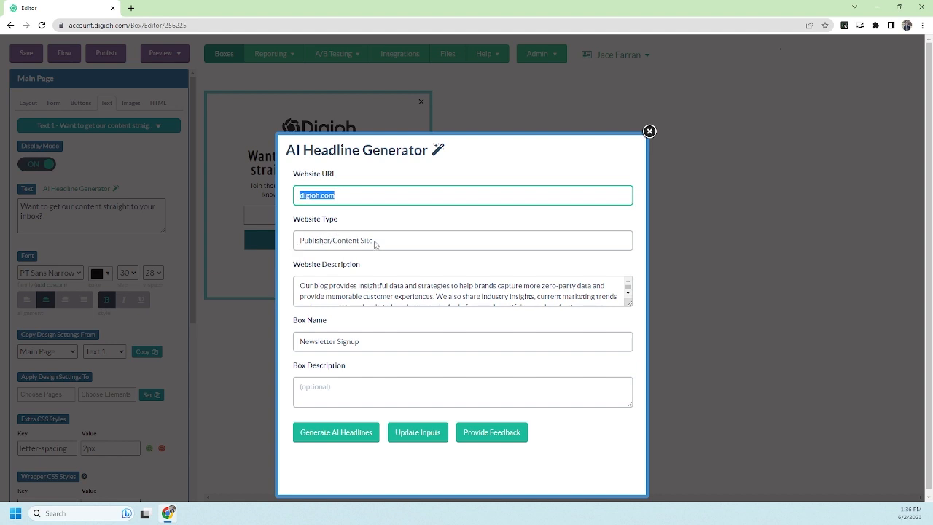
mouse_move(378, 316)
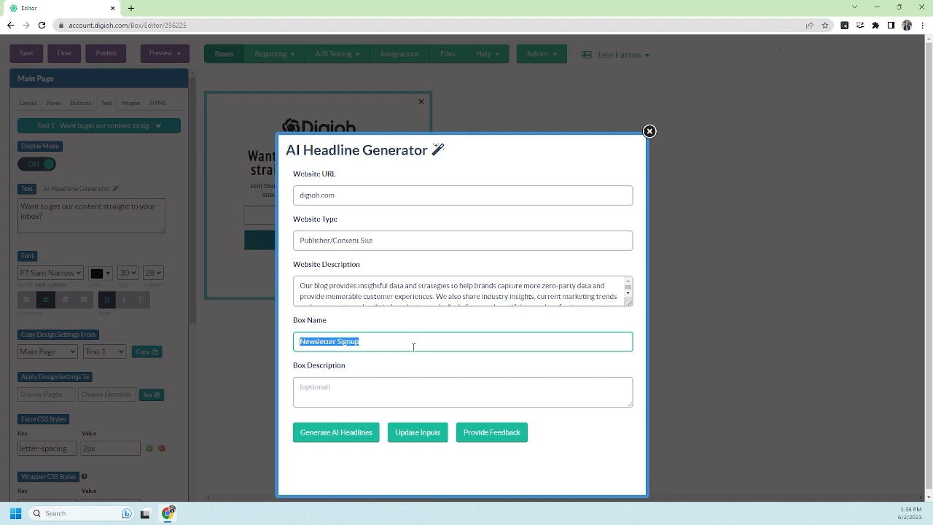
text(newsletter signup light)
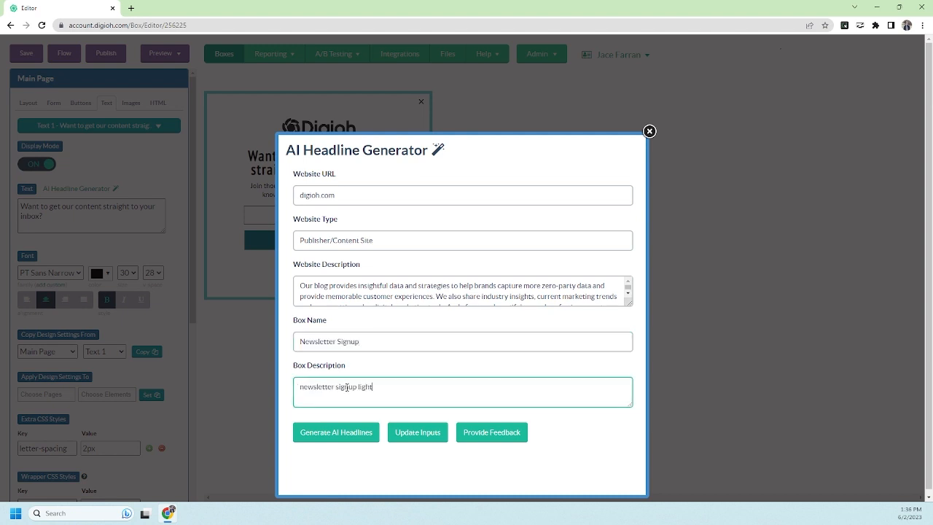
text(box designed to entice readers and get them interested!)
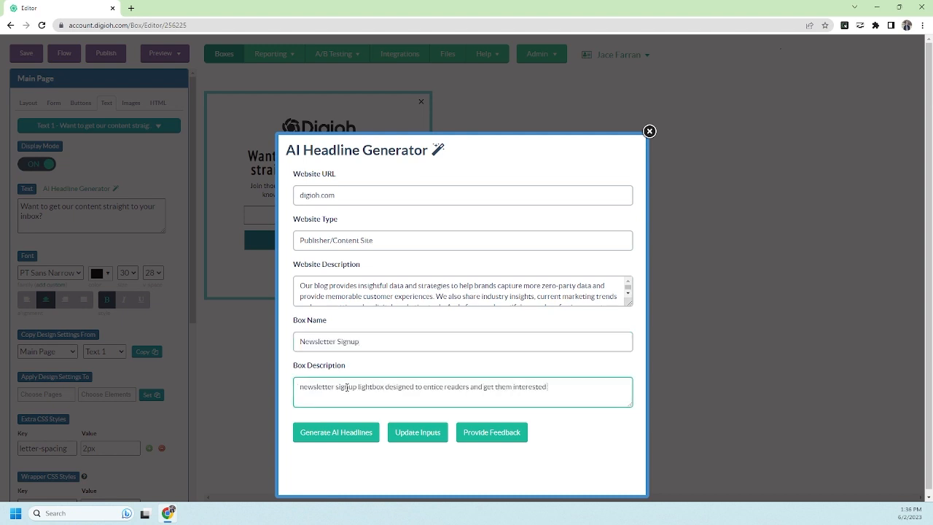
text(in content about marketing, ecommerce, publishing, data capture, website personalization, and more.)
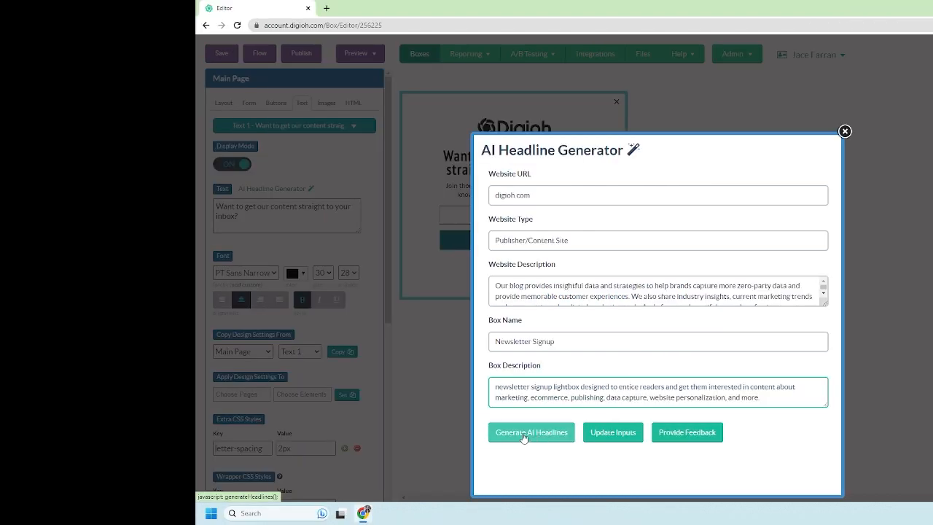
Generate AI headline suggestions from the entered site and box details
click(530, 432)
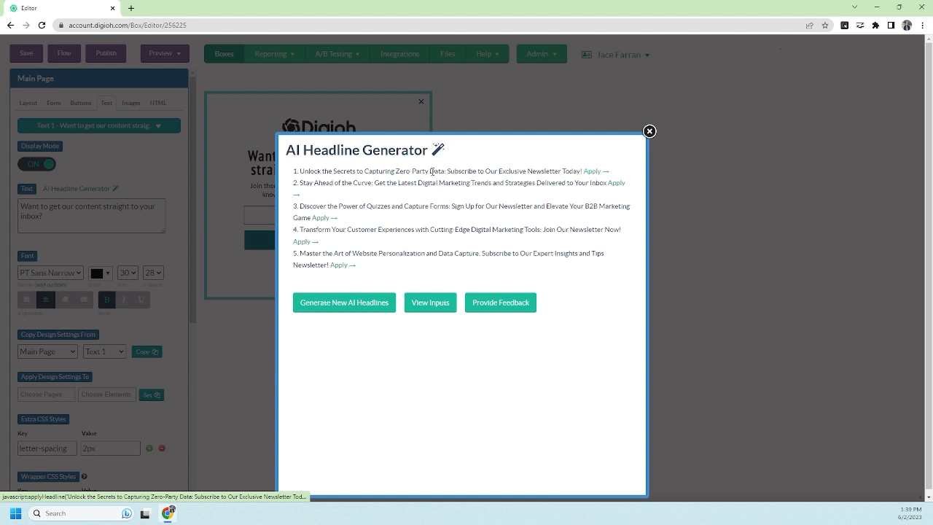
Apply 'Unlock the Secrets to Capturing Zero-Party Data' and set subtext to 'Subscribe to Our Exclusive Newsletter Today!'
click(592, 170)
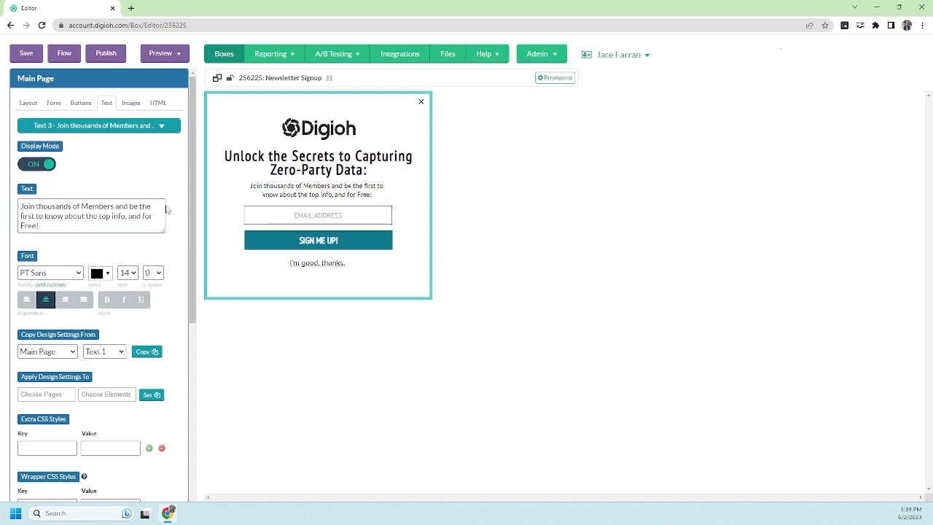
click(95, 124)
text(Subscribe to Our Exclusive Newsletter Today!)
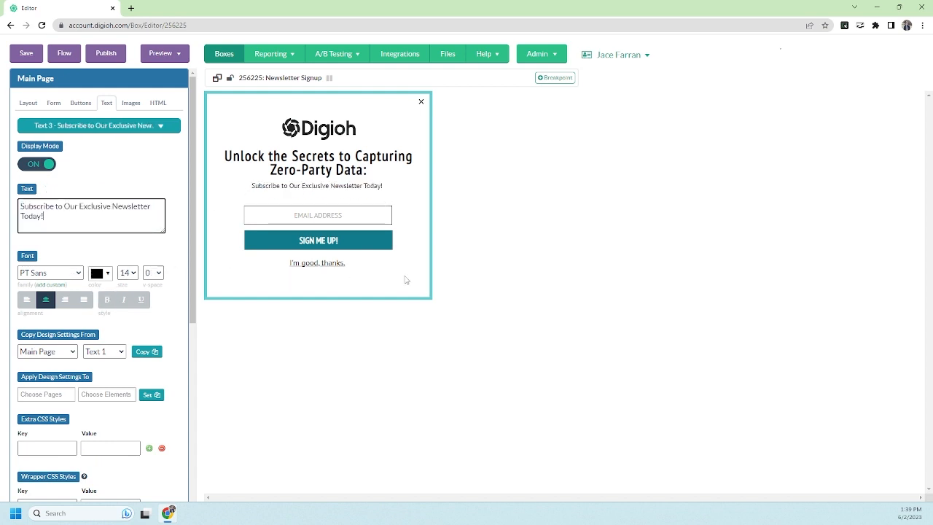
click(127, 273)
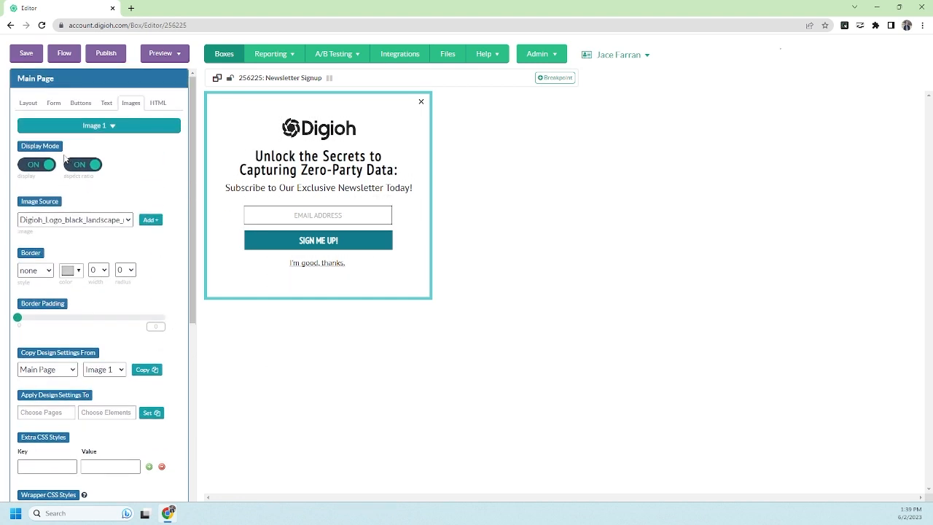
Reselect the headline and view the last five AI headline results
click(107, 103)
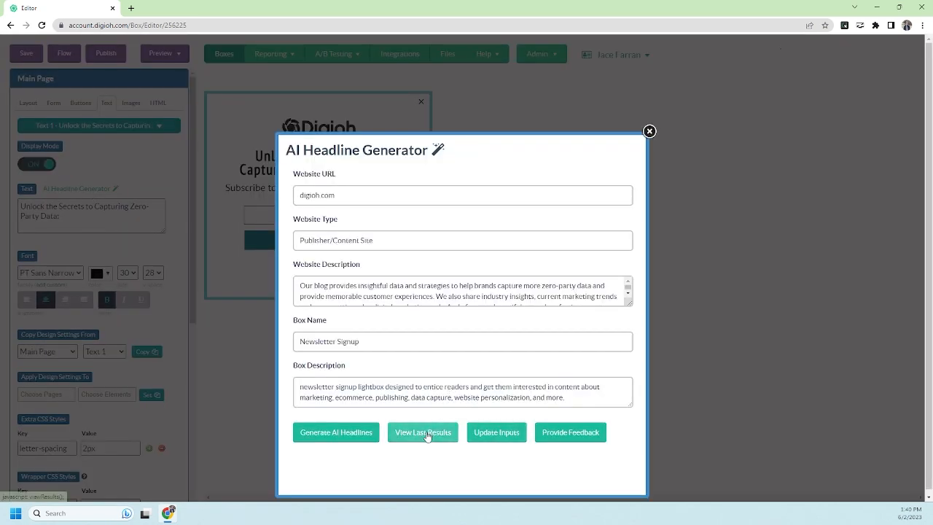
click(423, 433)
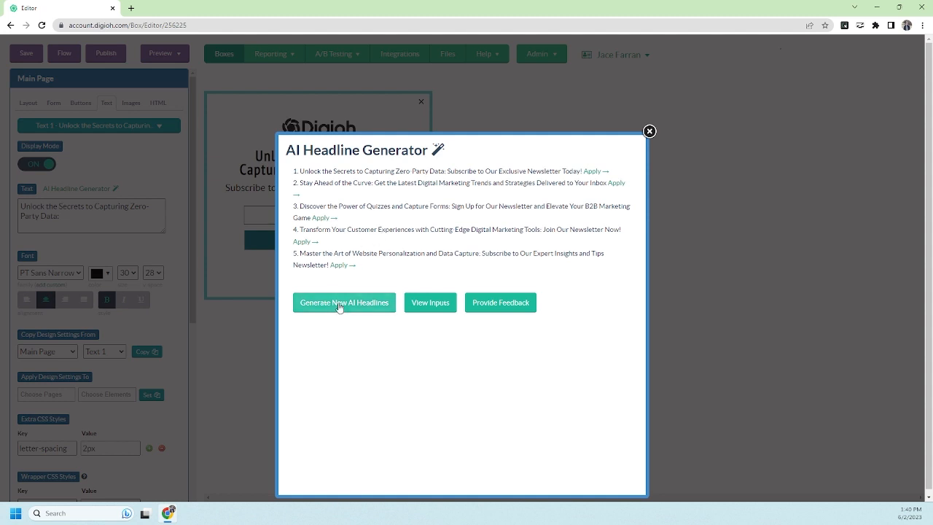
Request a new batch of AI headline suggestions
click(344, 302)
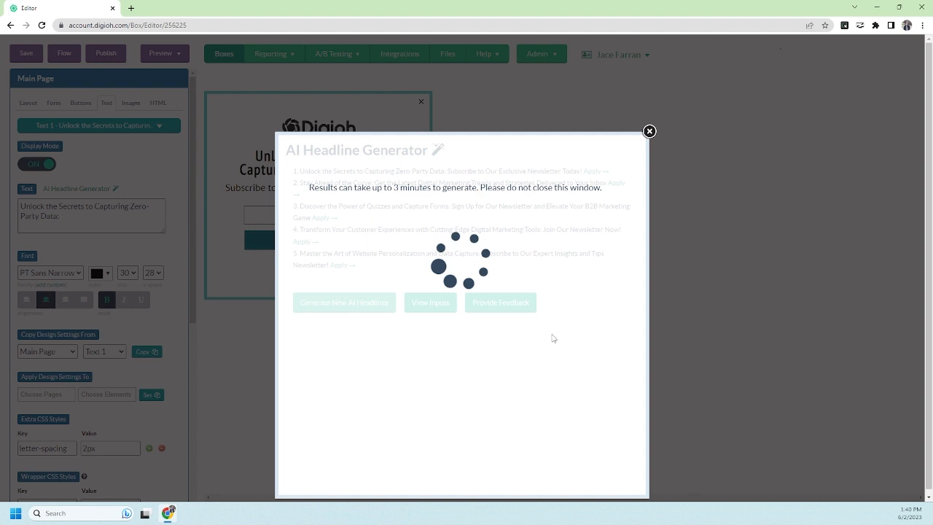
mouse_move(473, 340)
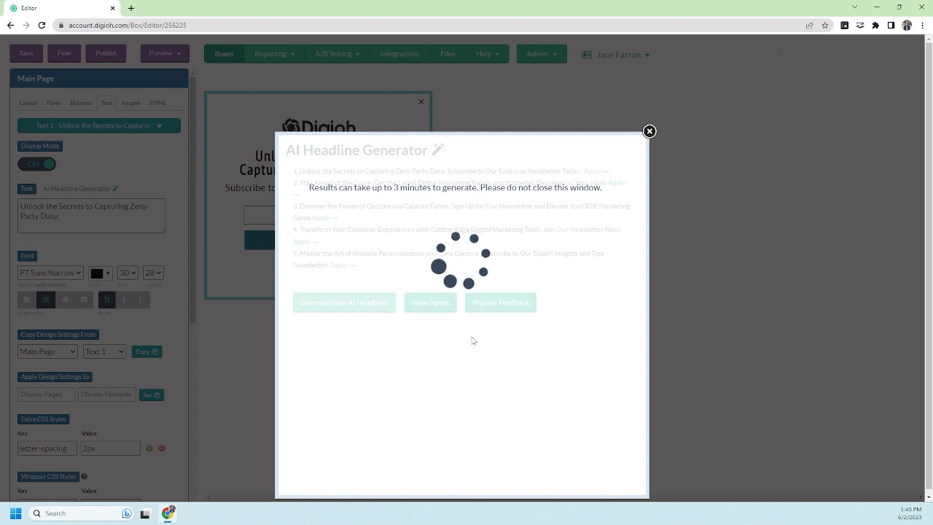